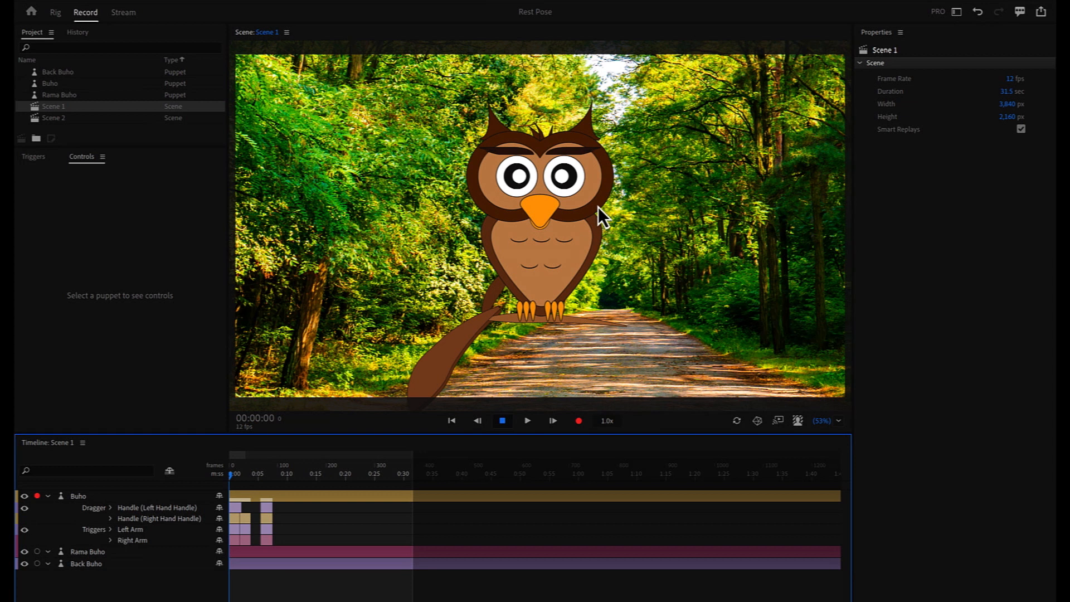
mouse_move(523, 238)
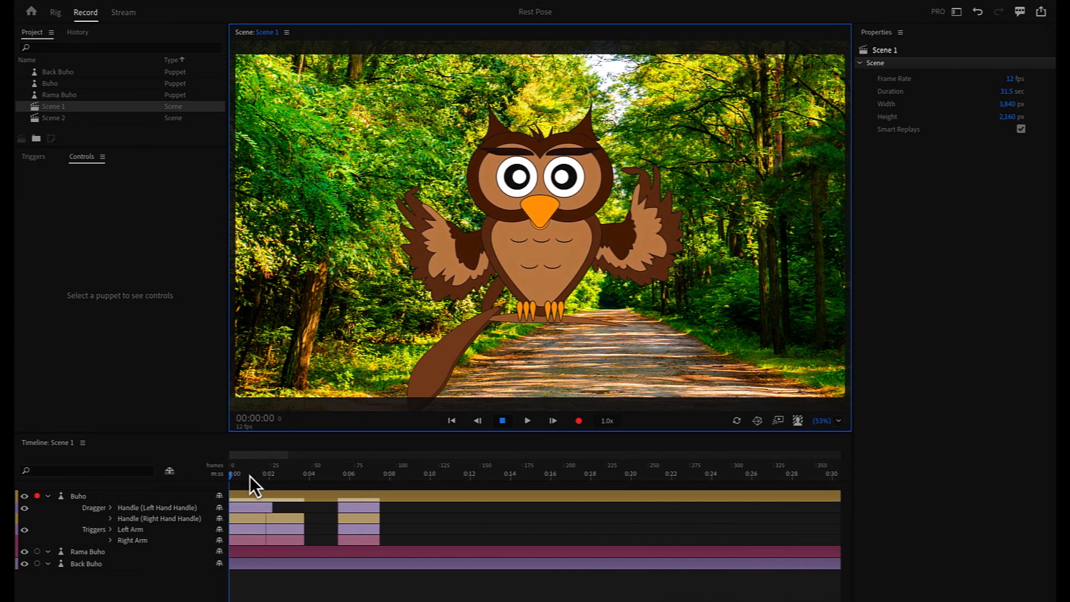
Step: Play and pause the Scene 1 owl animation several times
click(526, 420)
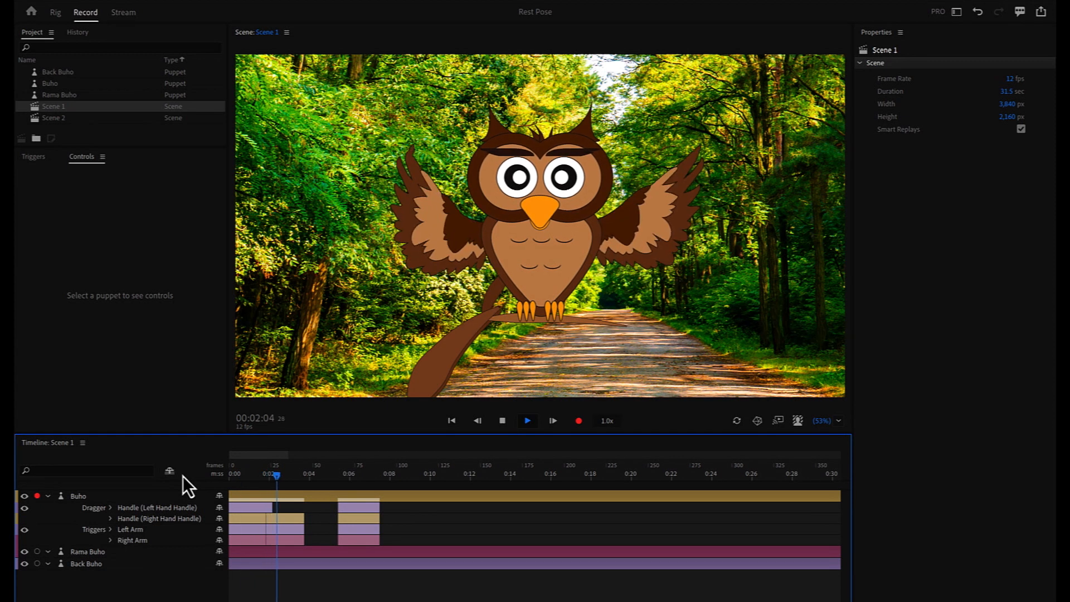
key(space)
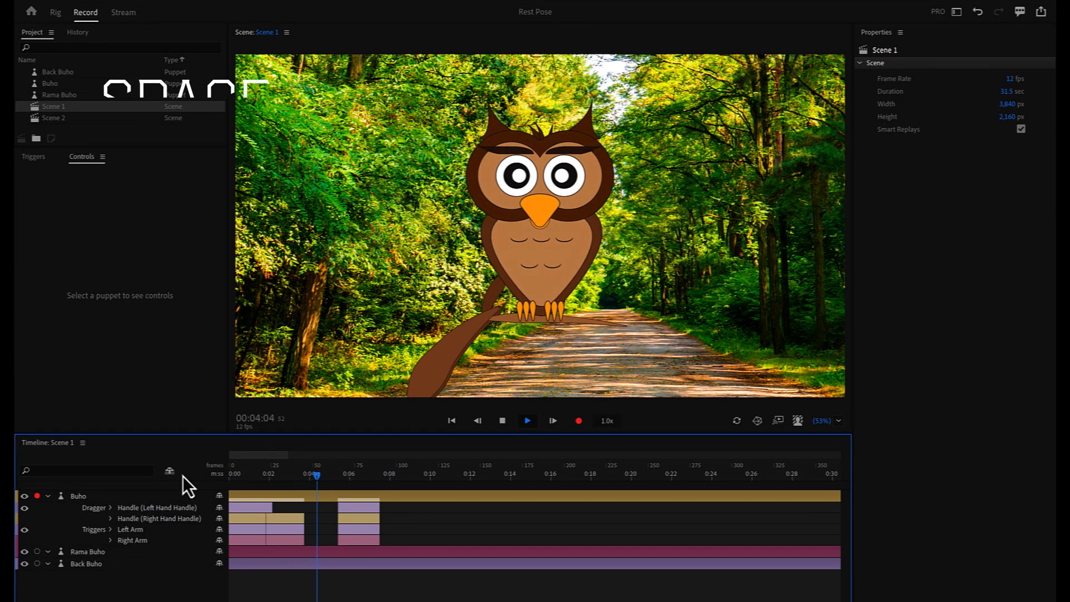
key(space)
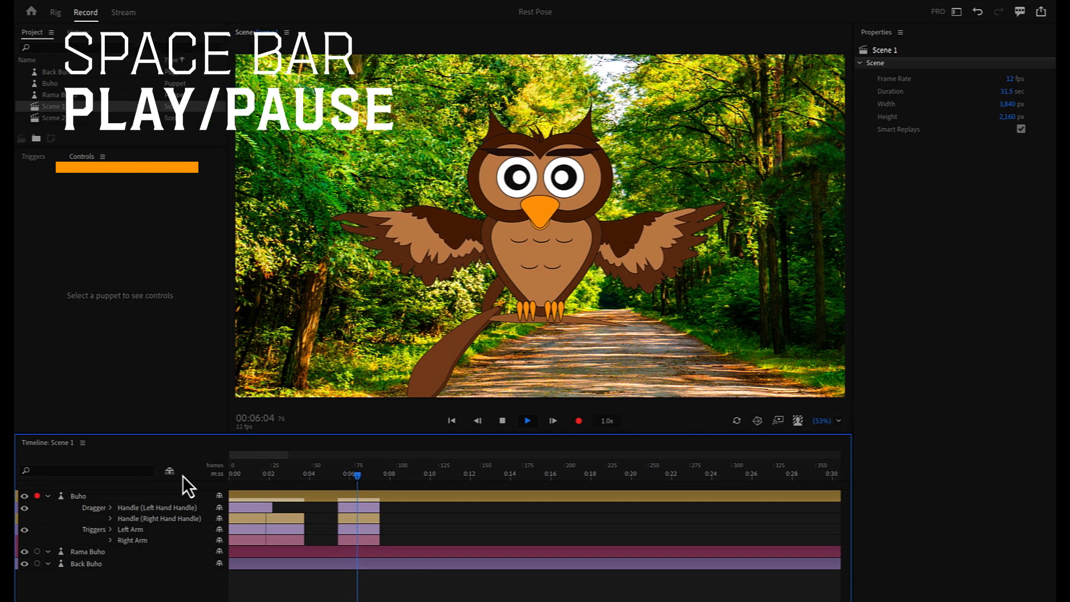
key(space)
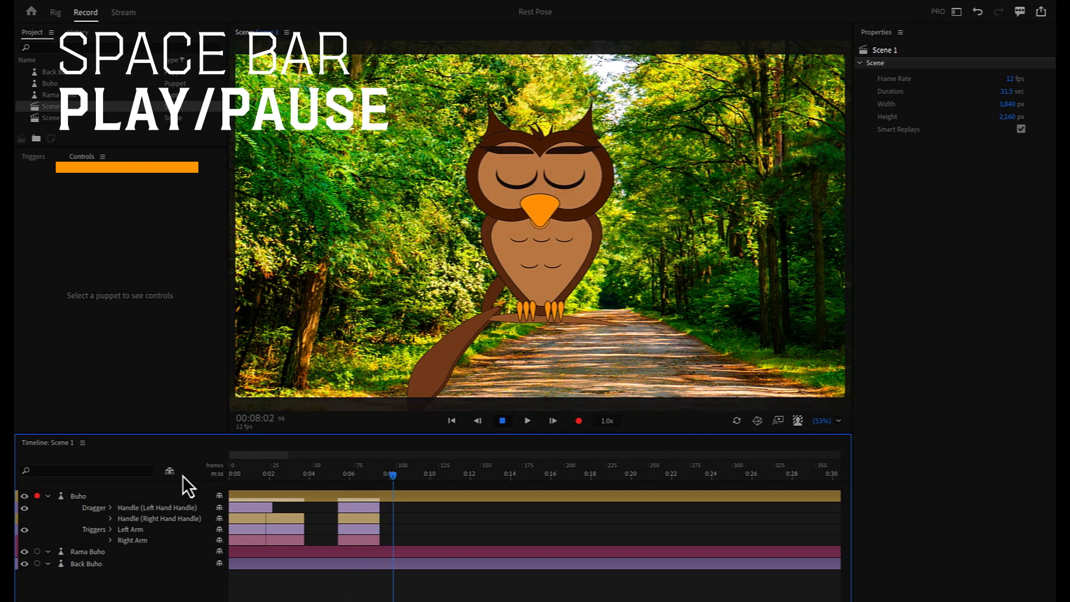
key(space)
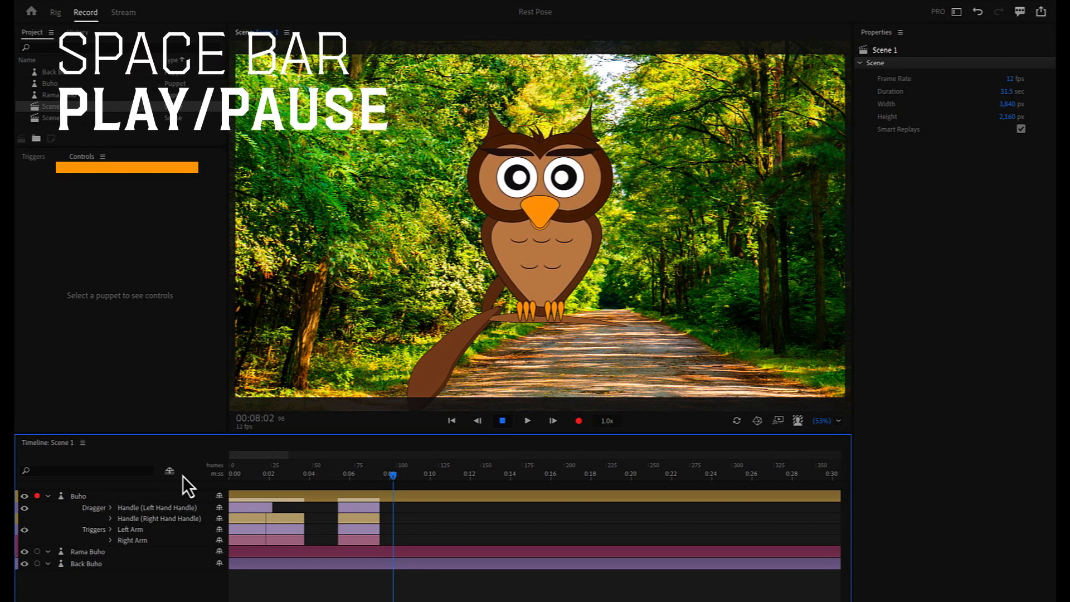
key(space)
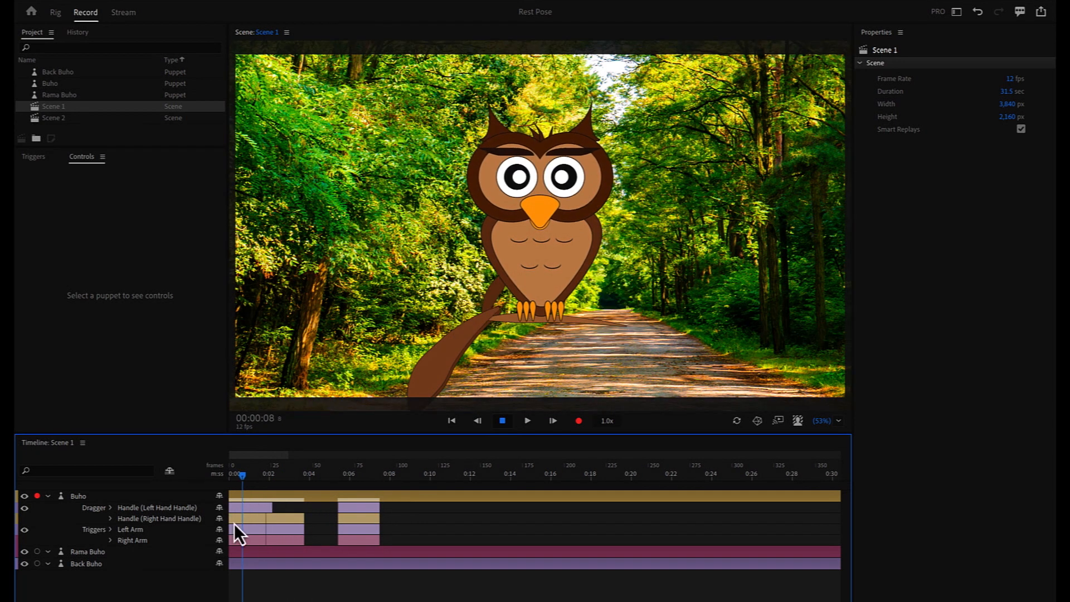
Step: Select the Buho track to show behaviors and triggers, then replay from the start and stop
click(78, 496)
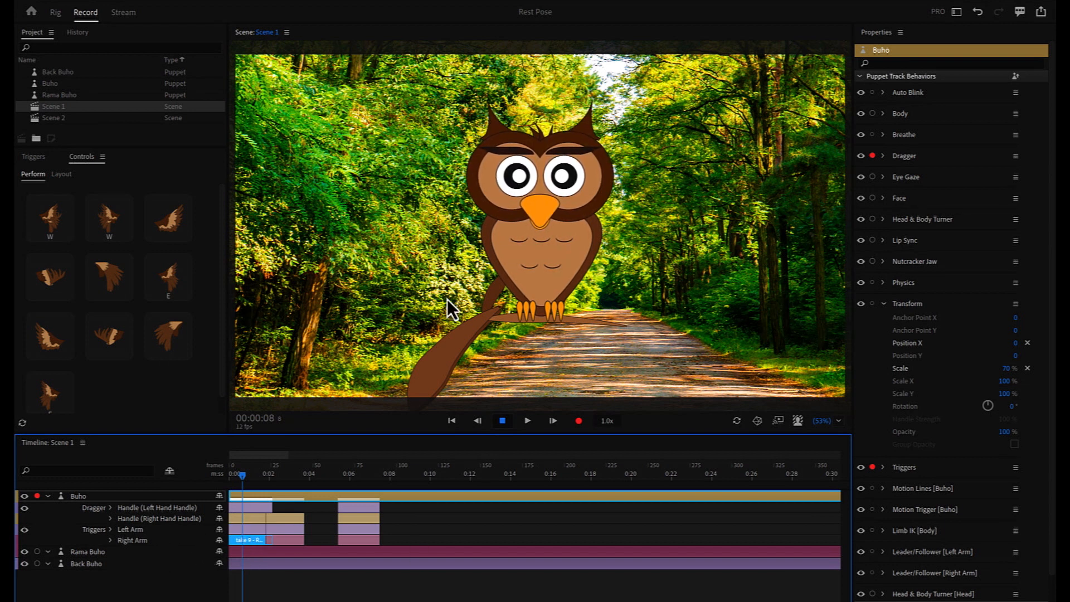
mouse_move(321, 293)
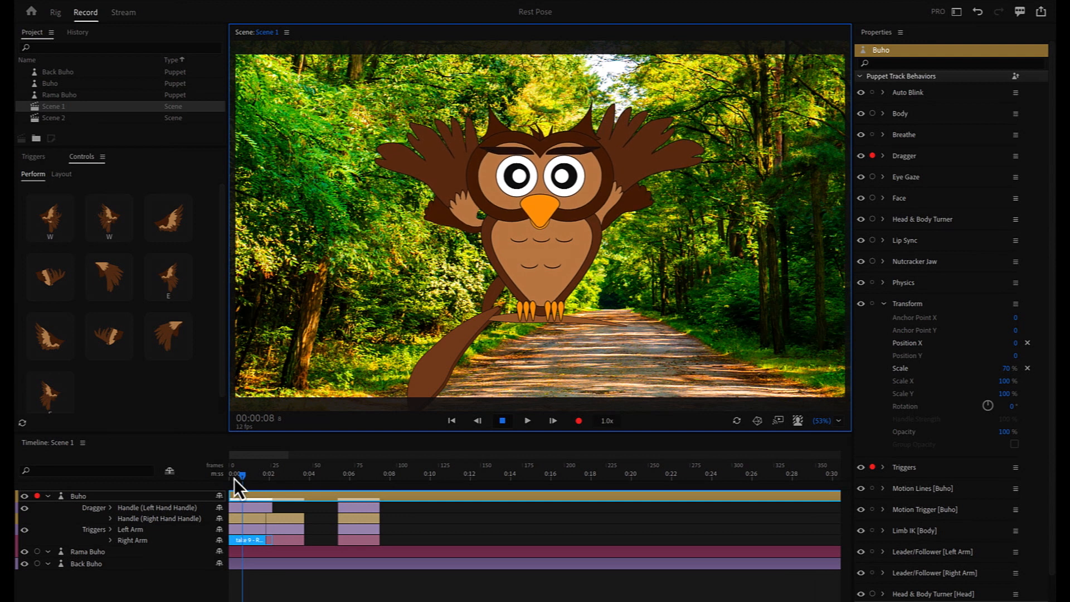
click(526, 421)
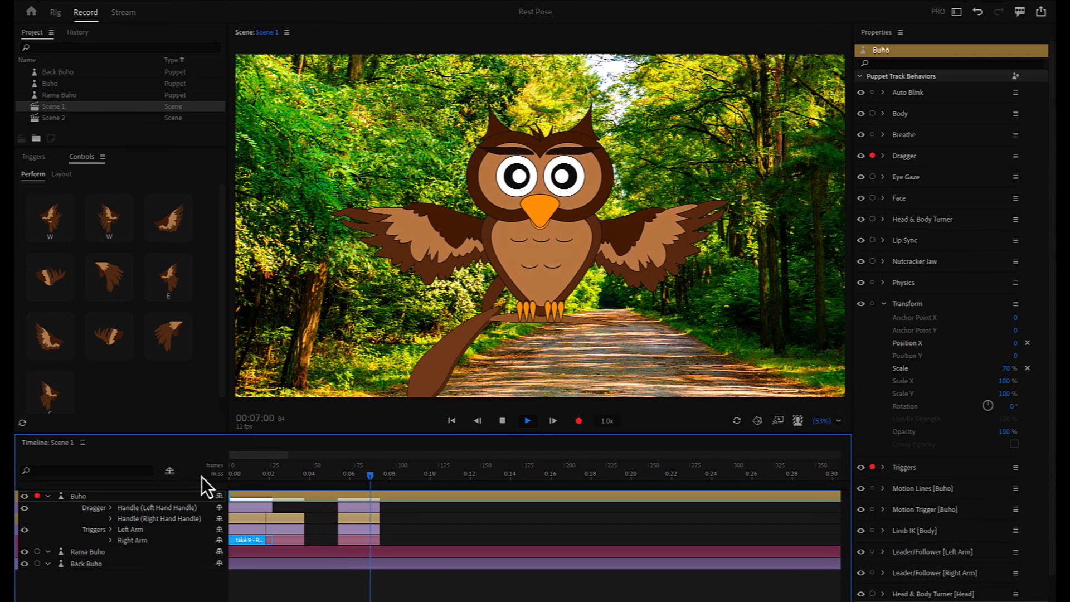
click(502, 420)
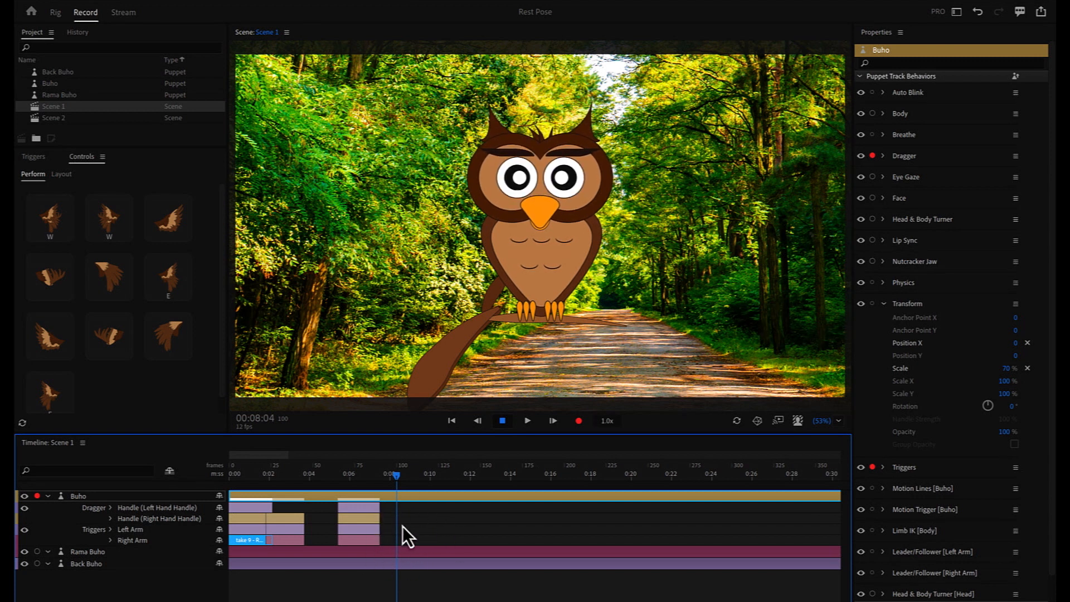
mouse_move(499, 484)
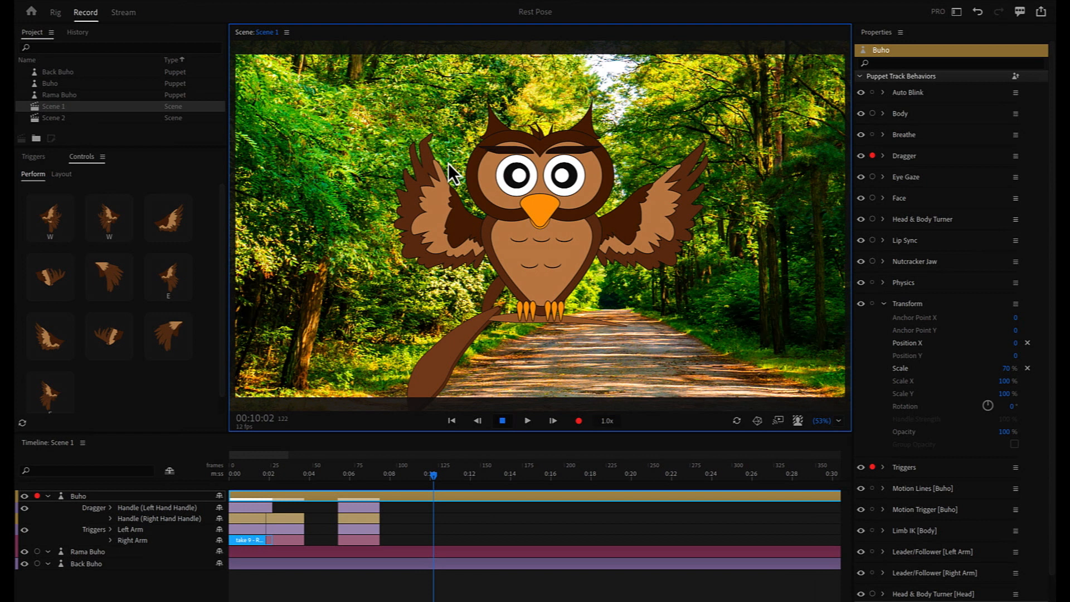
Step: Record W-triggered wing takes 14 and 15 on the Buho track past 0:10
key(cmd+2)
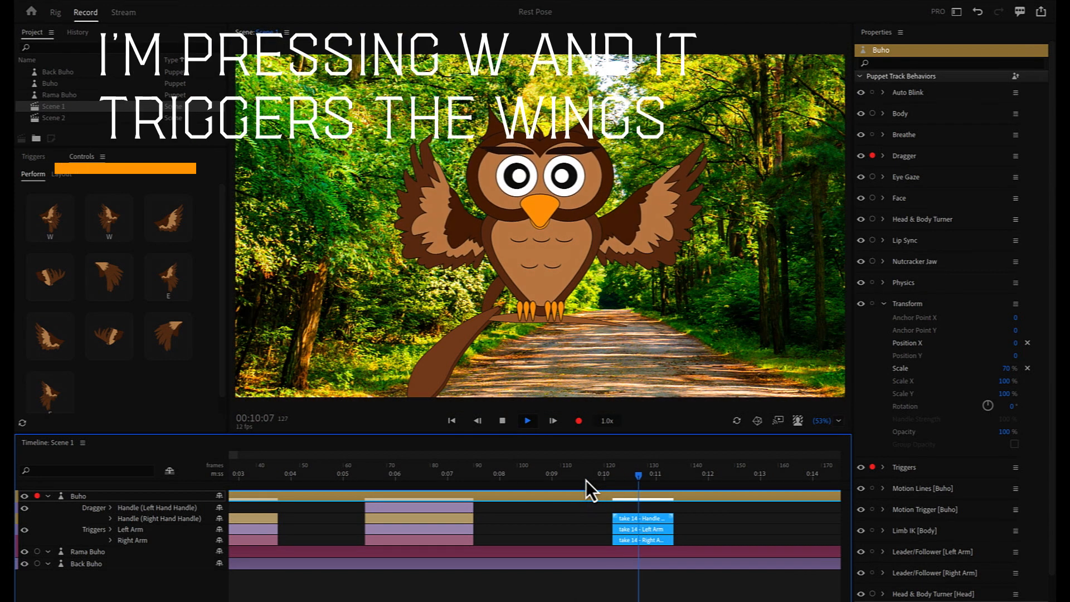
click(526, 421)
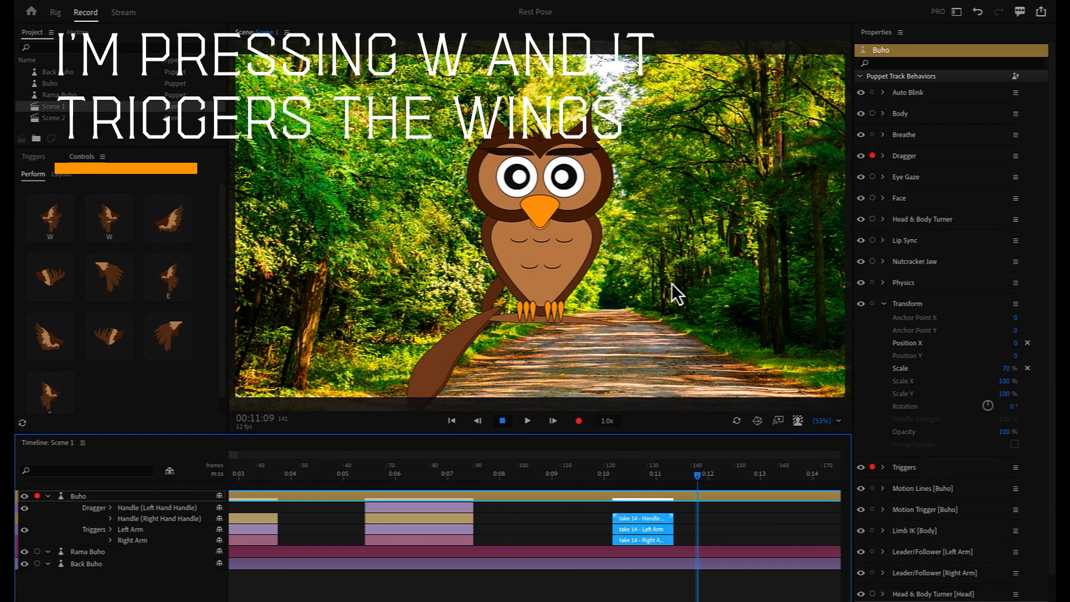
key(w)
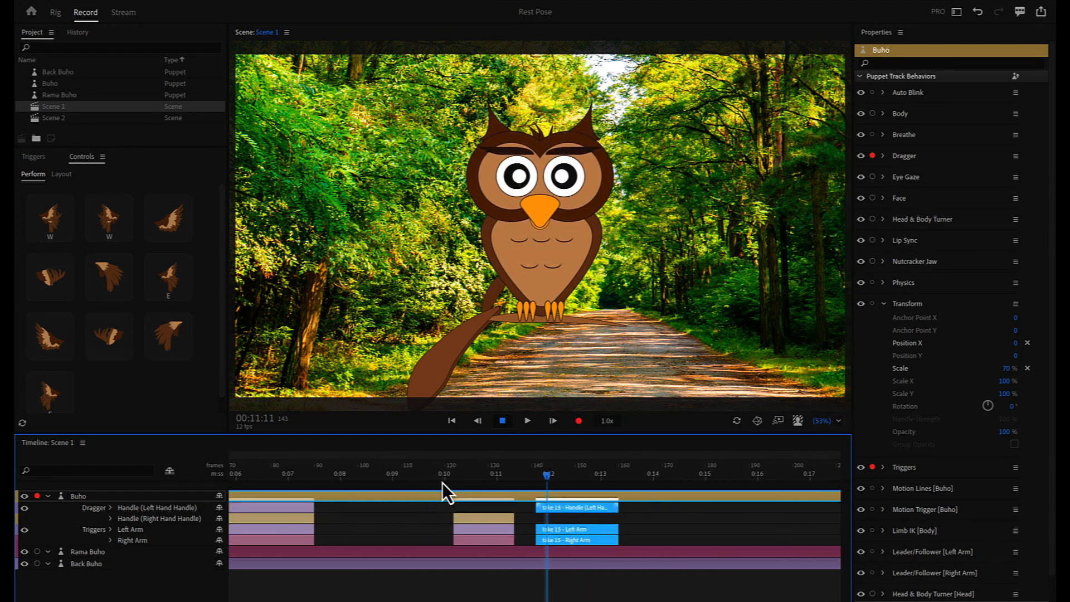
Step: Play back Scene 1 to review the owl's new wing take, then stop
click(526, 420)
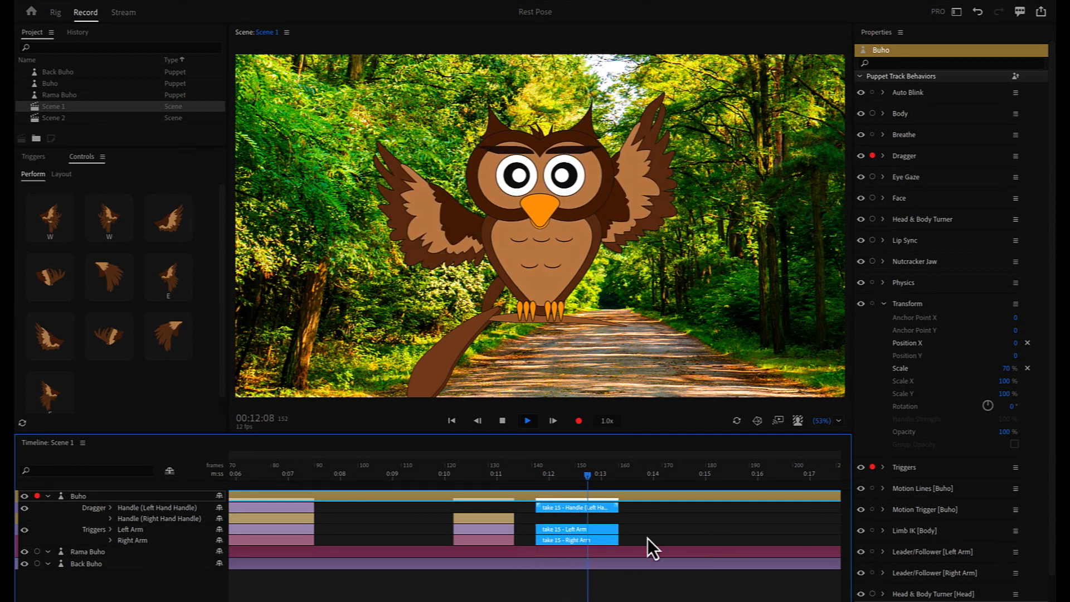
click(502, 420)
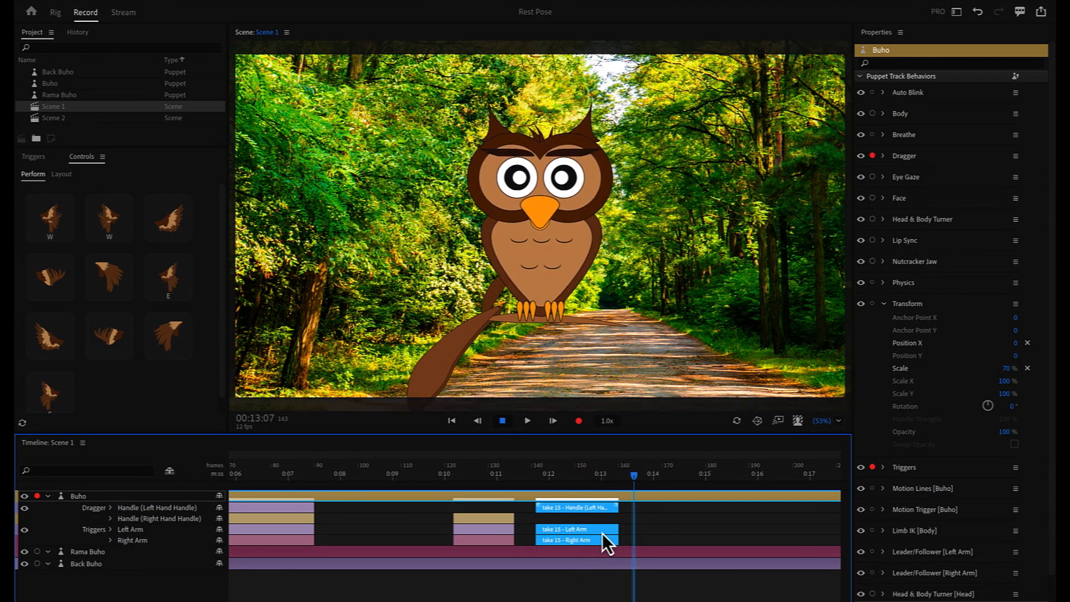
mouse_move(529, 485)
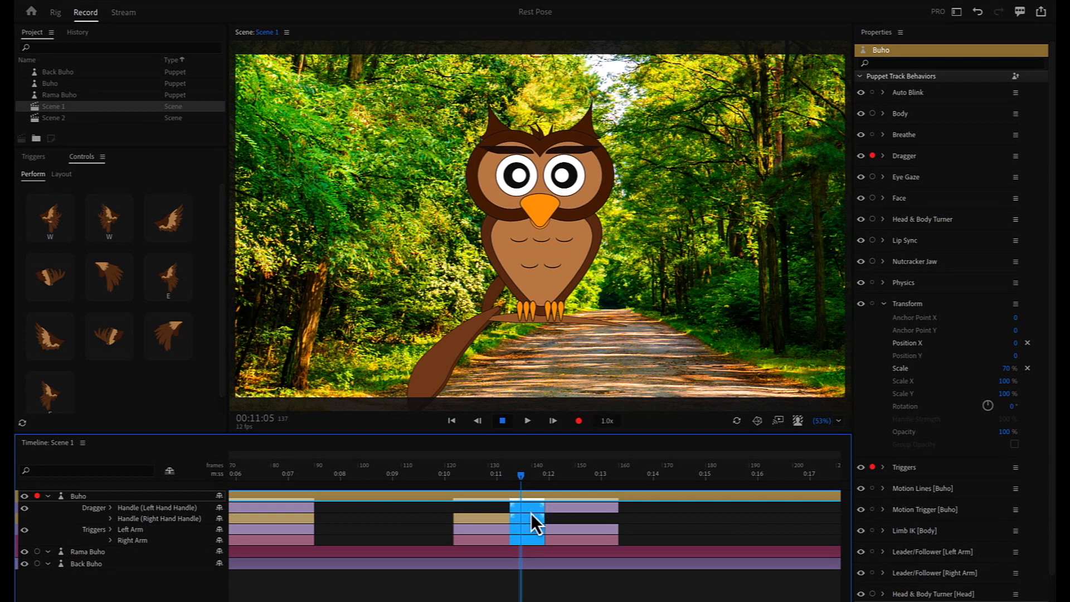
mouse_move(533, 523)
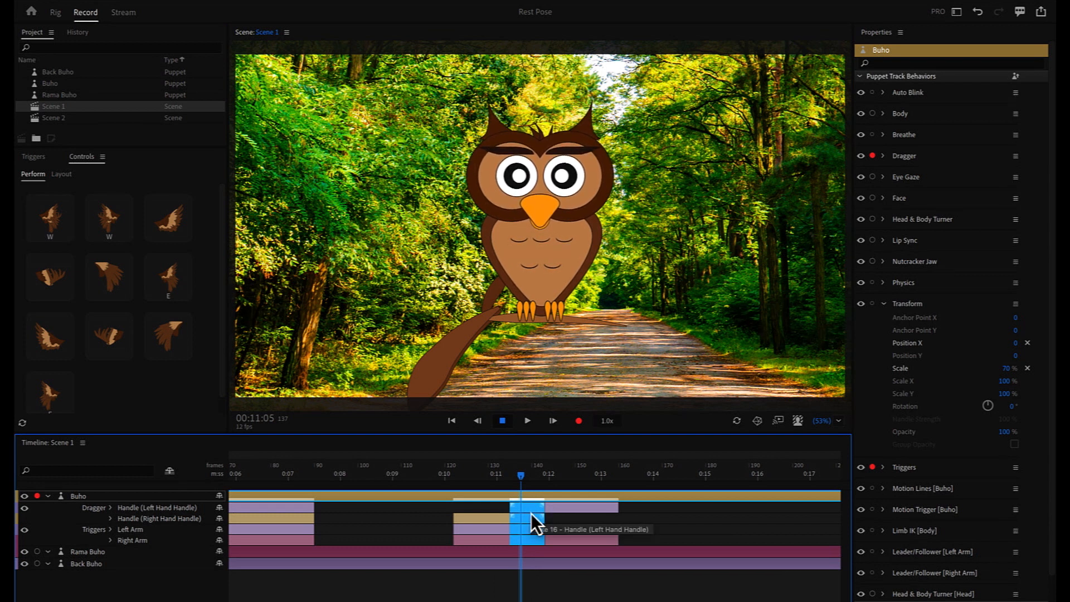
Step: Extend wing take 16 to span 0:07–0:10, then open Scene 2
click(312, 475)
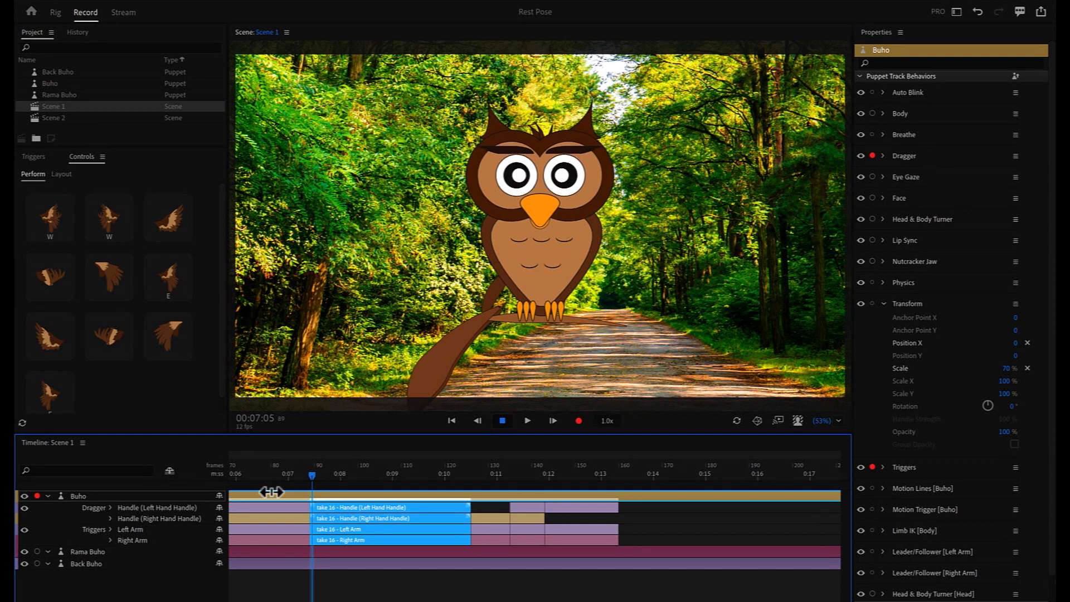
click(54, 118)
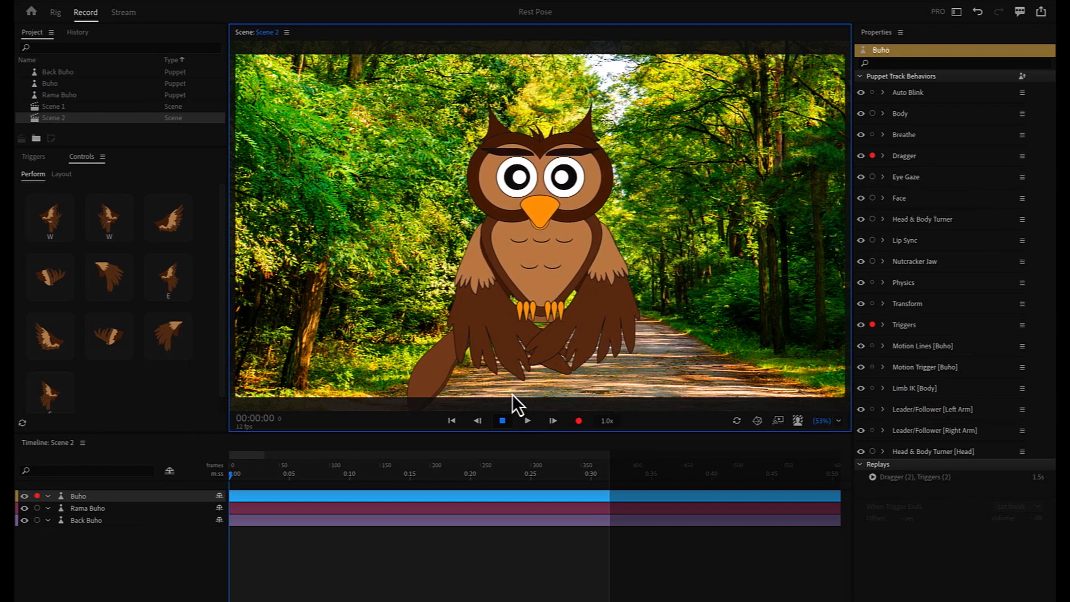
Step: Expand the Buho track in Scene 2 and record a short wing take near 0:02
click(48, 496)
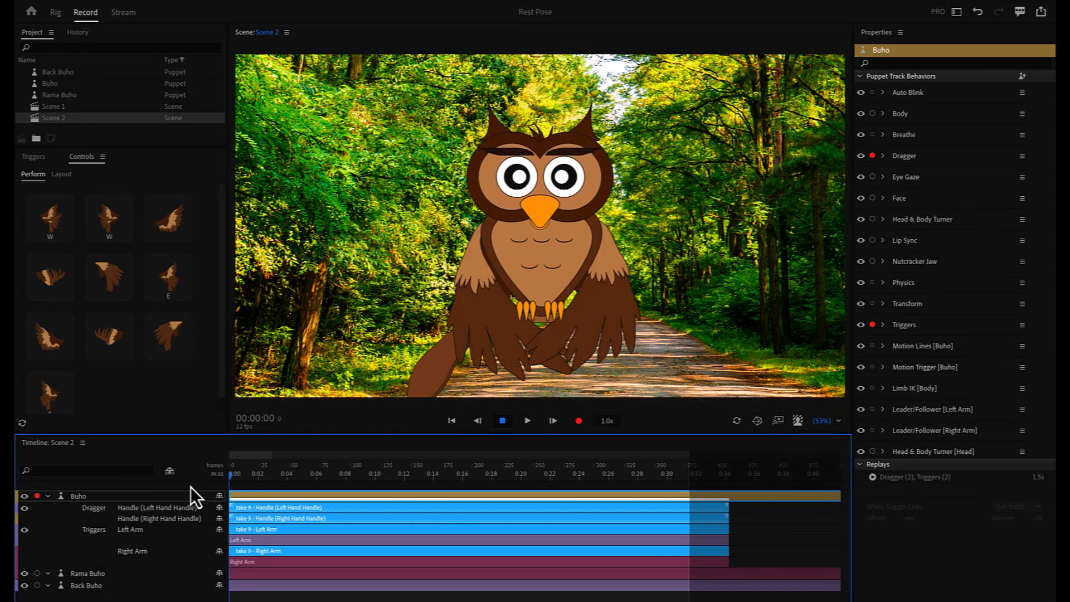
click(526, 420)
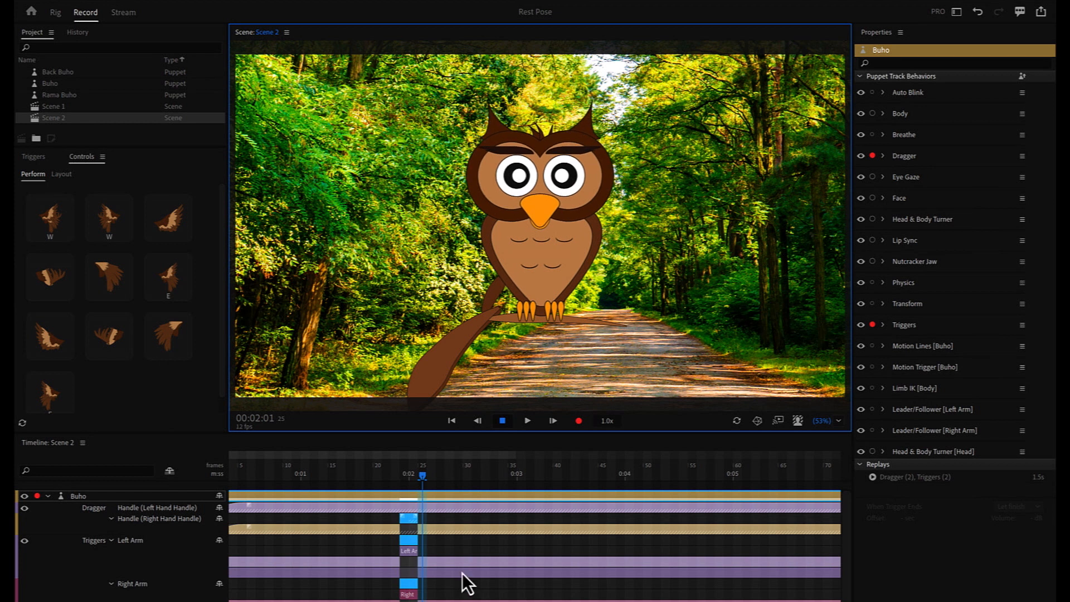
mouse_move(450, 539)
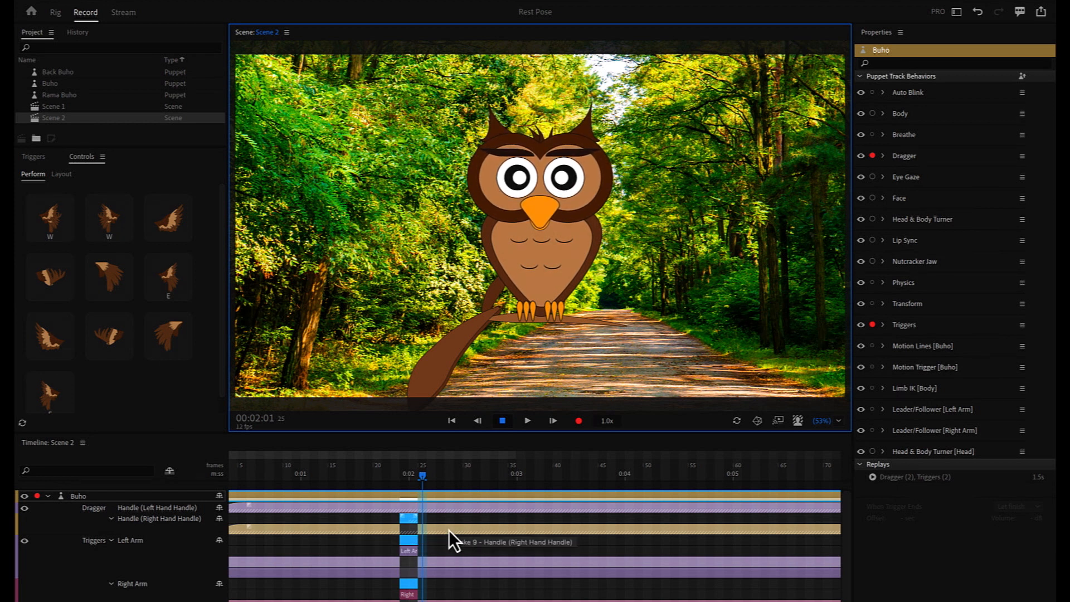